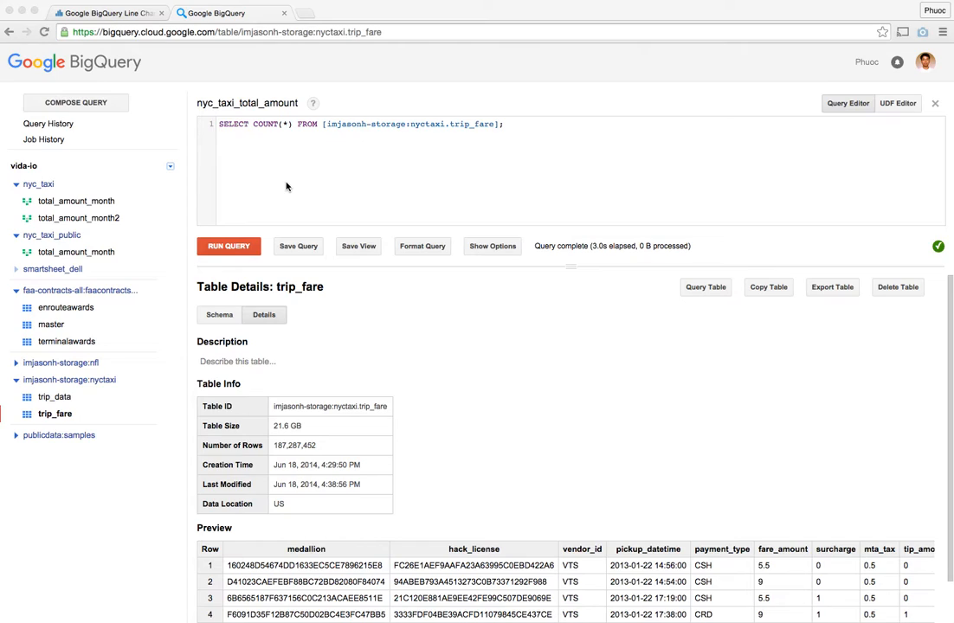
{"action": "mouse_move", "coordinate": [264, 187]}
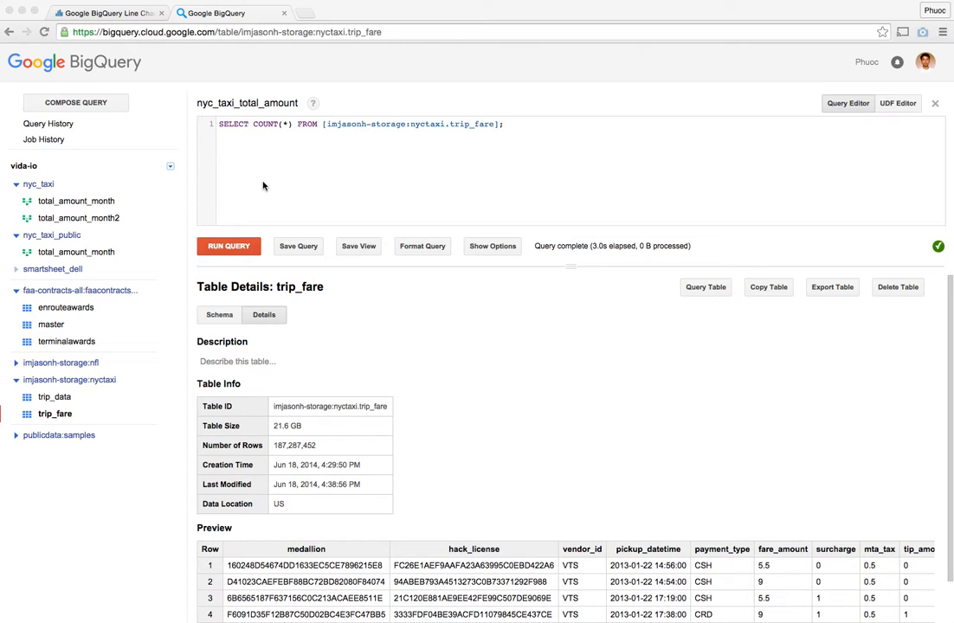
{"action": "mouse_move", "coordinate": [260, 185]}
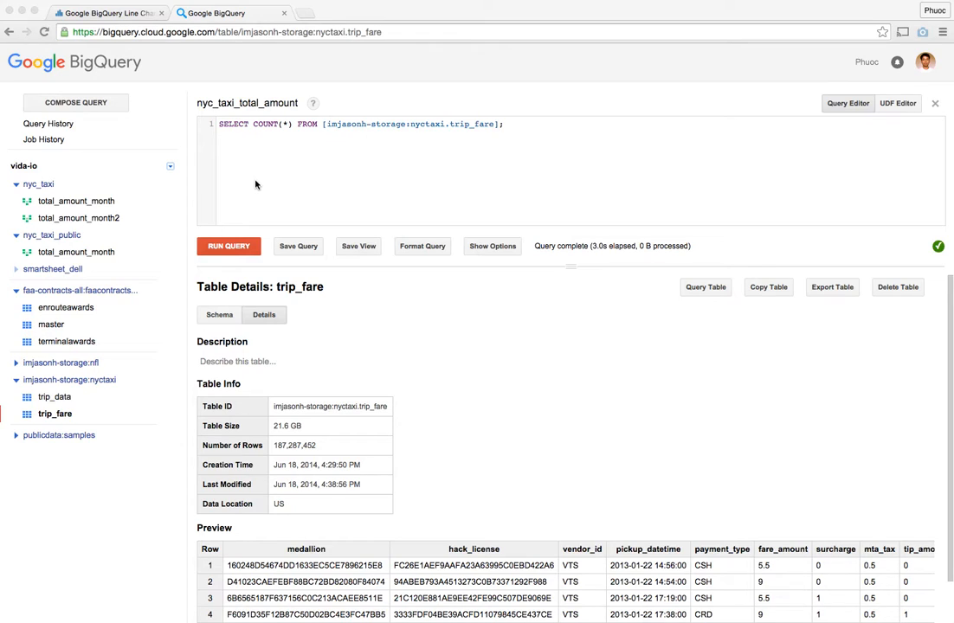
{"action": "mouse_move", "coordinate": [247, 184]}
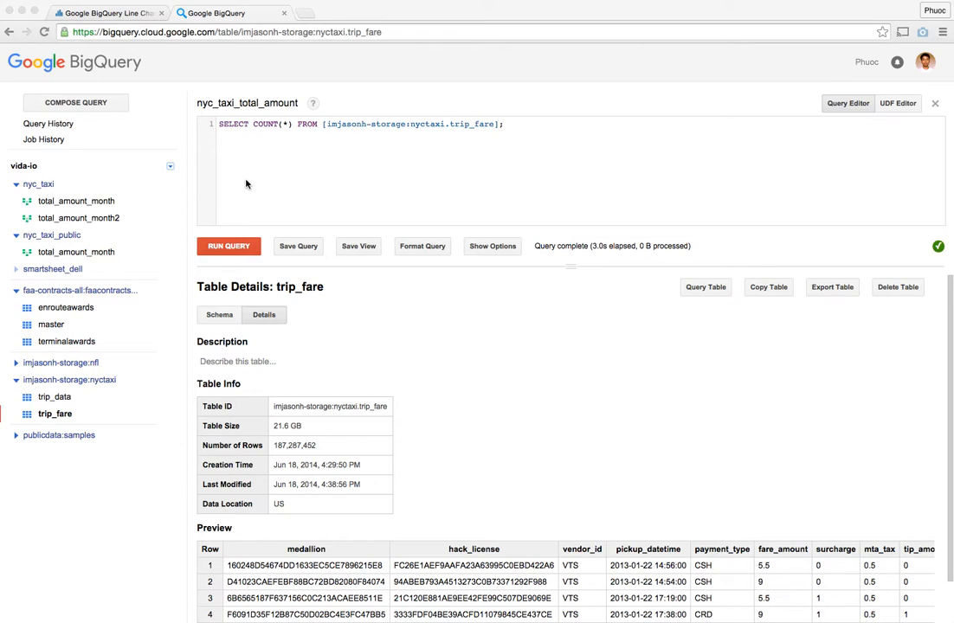
{"action": "mouse_move", "coordinate": [236, 187]}
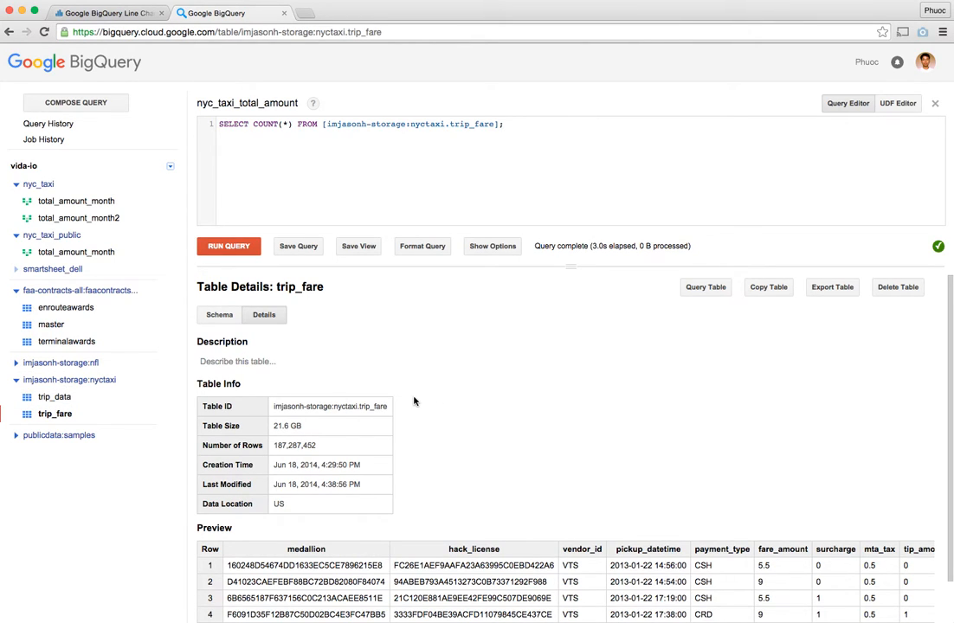
{"action": "mouse_move", "coordinate": [411, 405]}
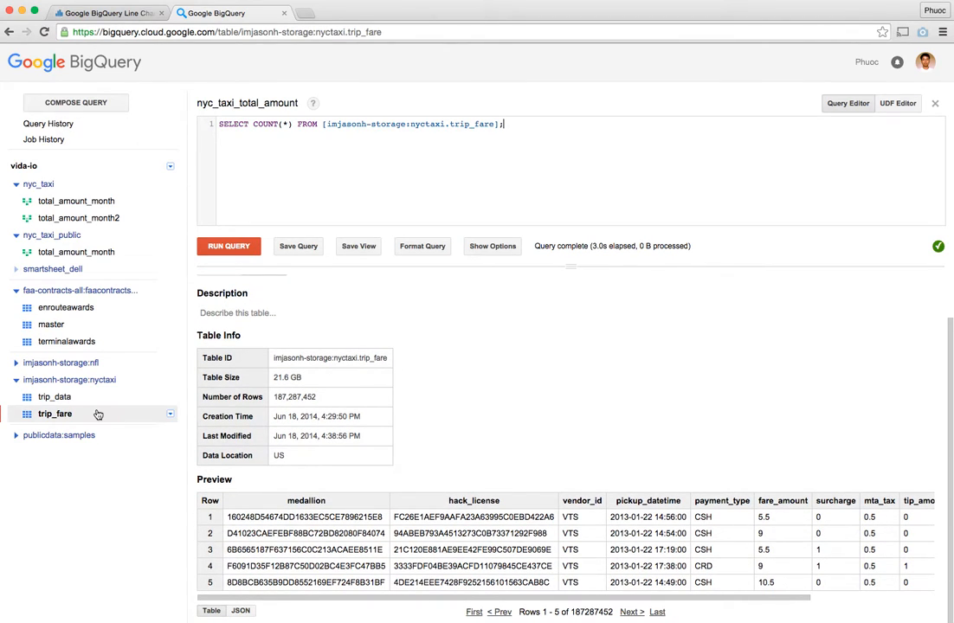
Step: Move from trip_data to the trip_fare table and display its schema of eleven string fields
{"action": "left_click", "coordinate": [54, 397]}
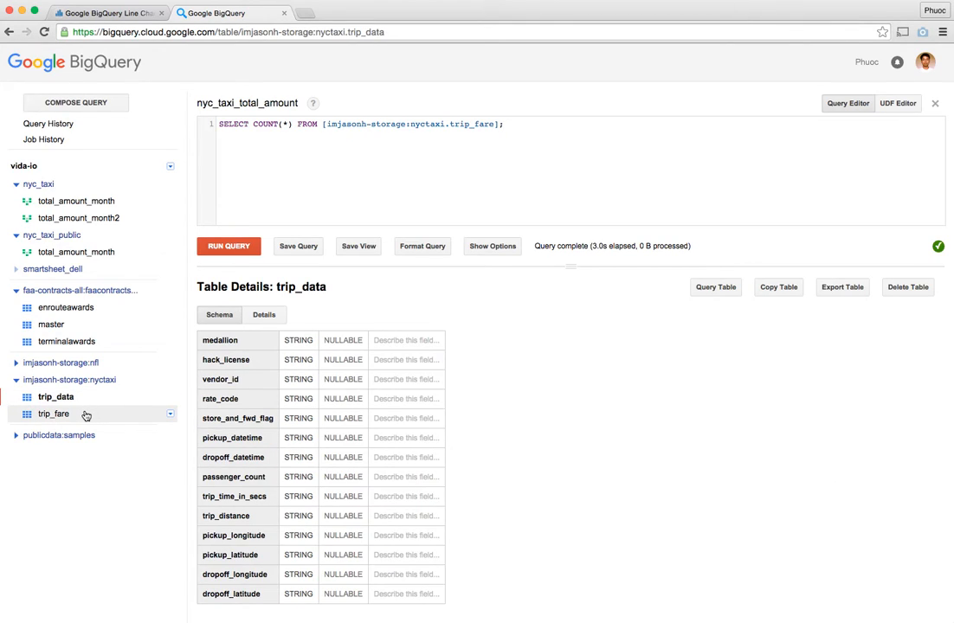
{"action": "left_click", "coordinate": [54, 414]}
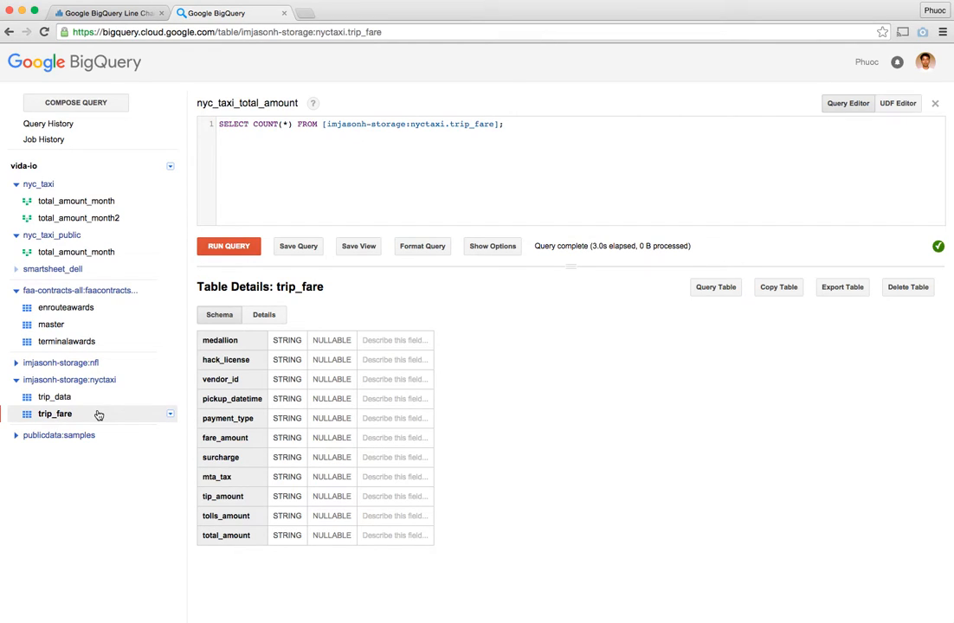
{"action": "mouse_move", "coordinate": [148, 397]}
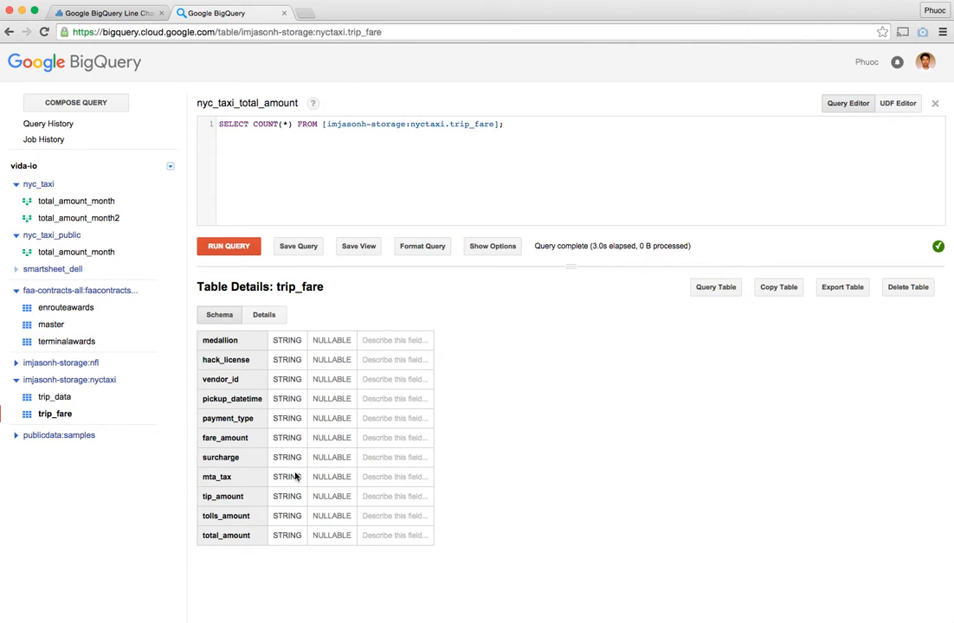
{"action": "mouse_move", "coordinate": [258, 539]}
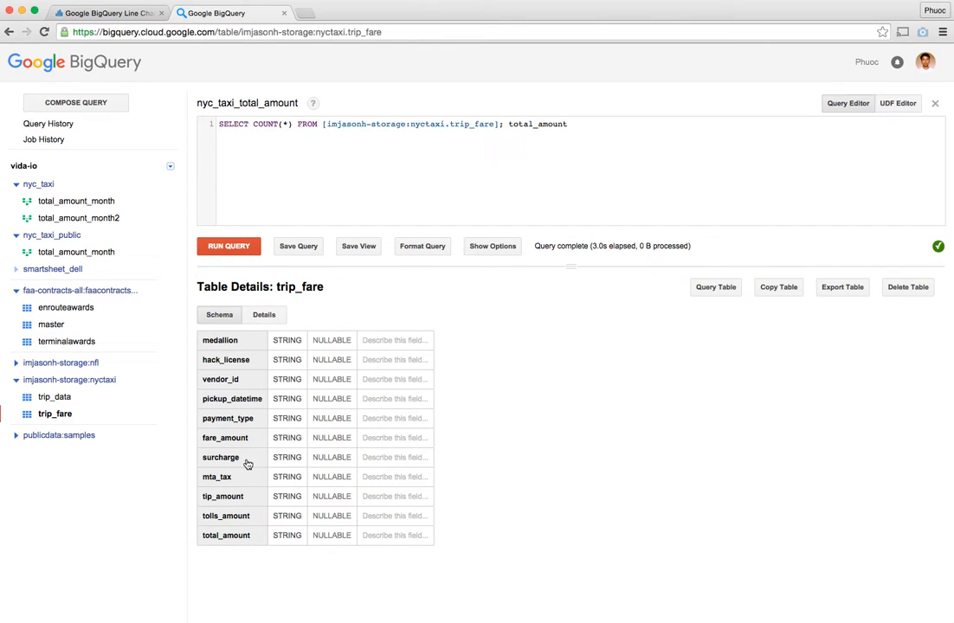
{"action": "left_click", "coordinate": [568, 123]}
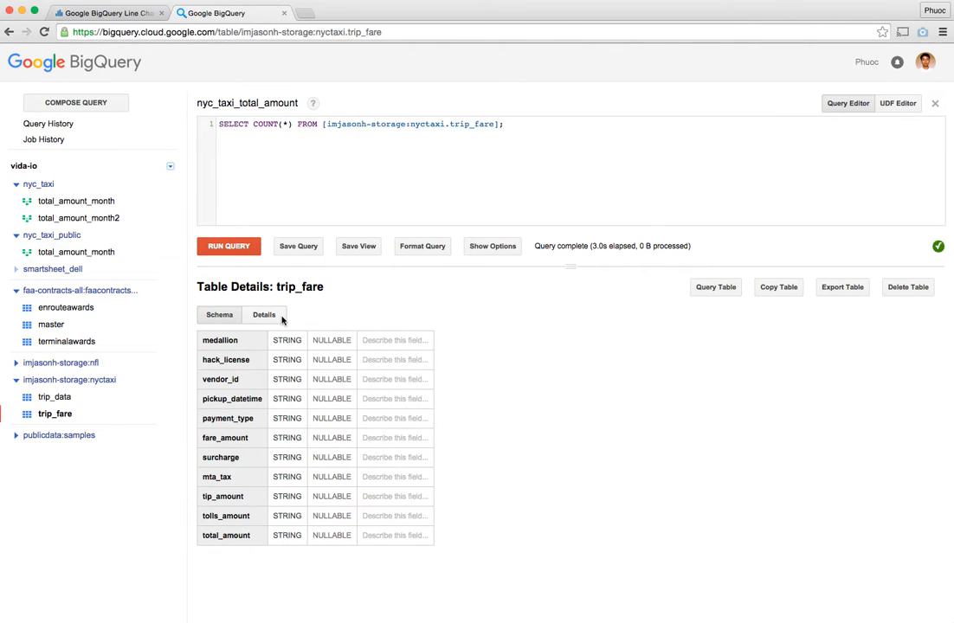
Step: Show trip_fare details (21.6 GB, 187,287,452 rows) and scroll the preview to total_amount
{"action": "left_click", "coordinate": [264, 315]}
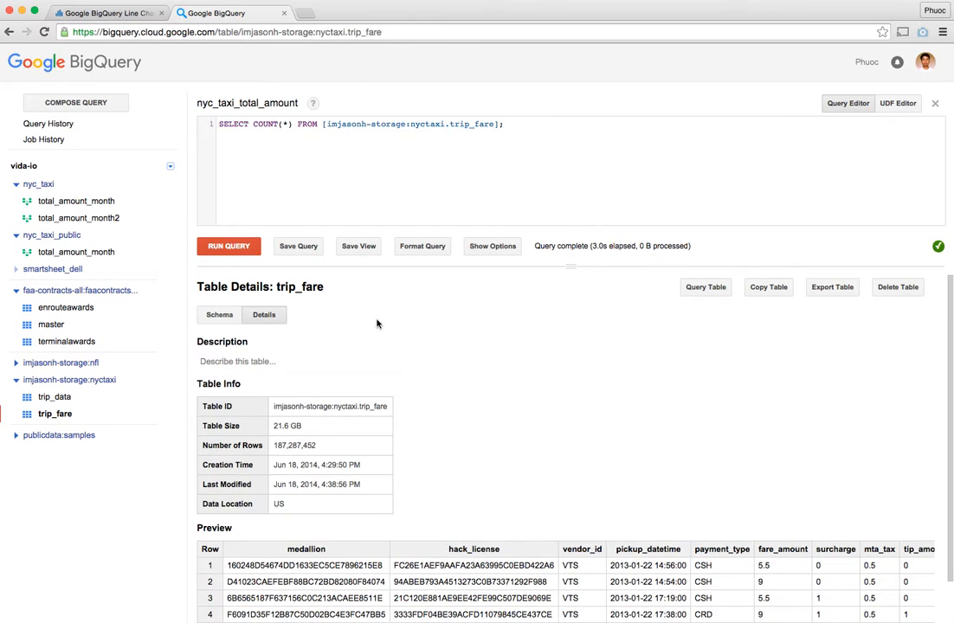
{"action": "scroll", "scroll_direction": "down", "scroll_amount": 3}
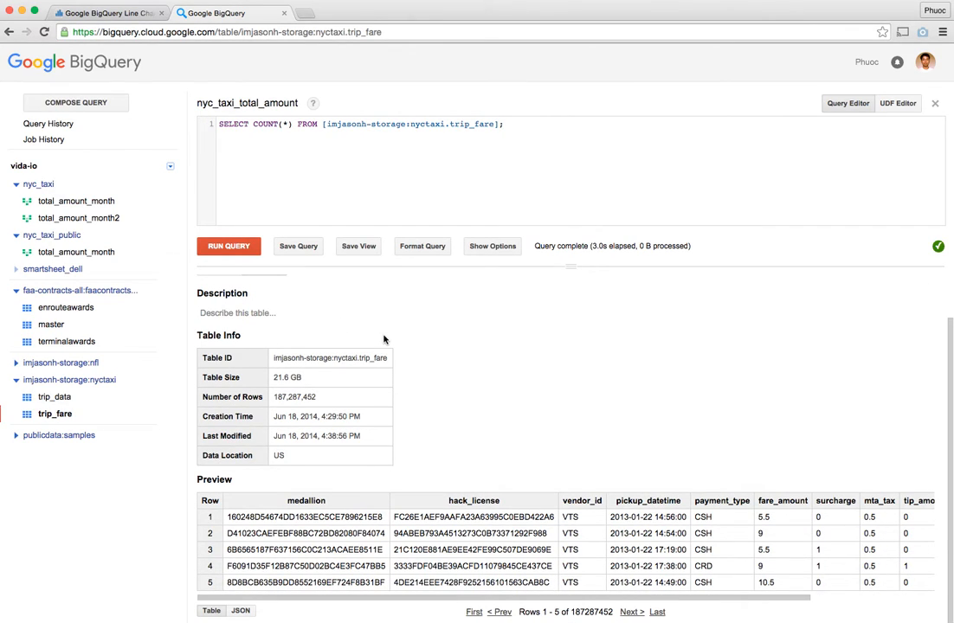
{"action": "mouse_move", "coordinate": [318, 383]}
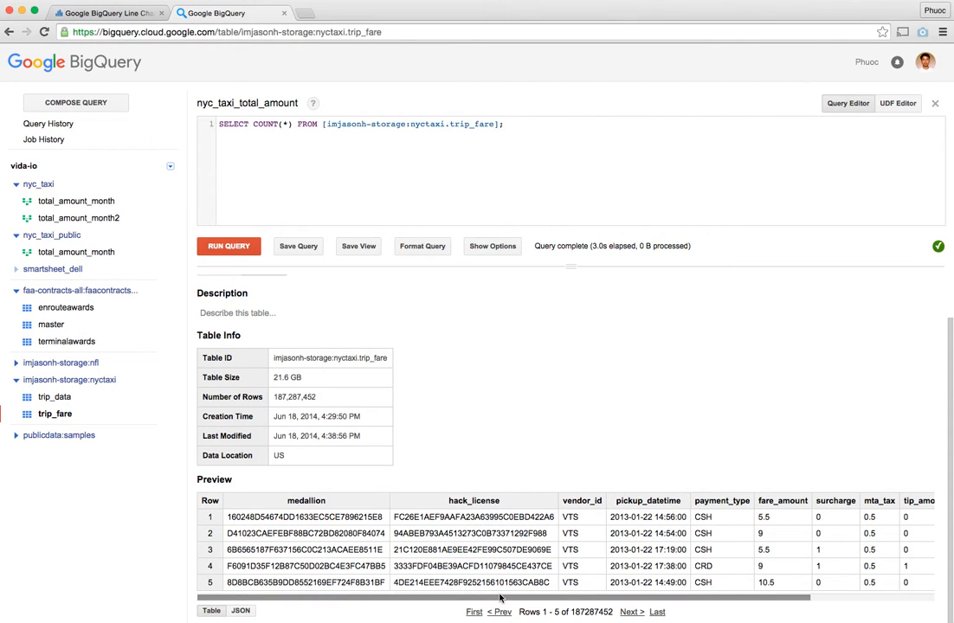
{"action": "scroll", "scroll_direction": "right", "scroll_amount": 3}
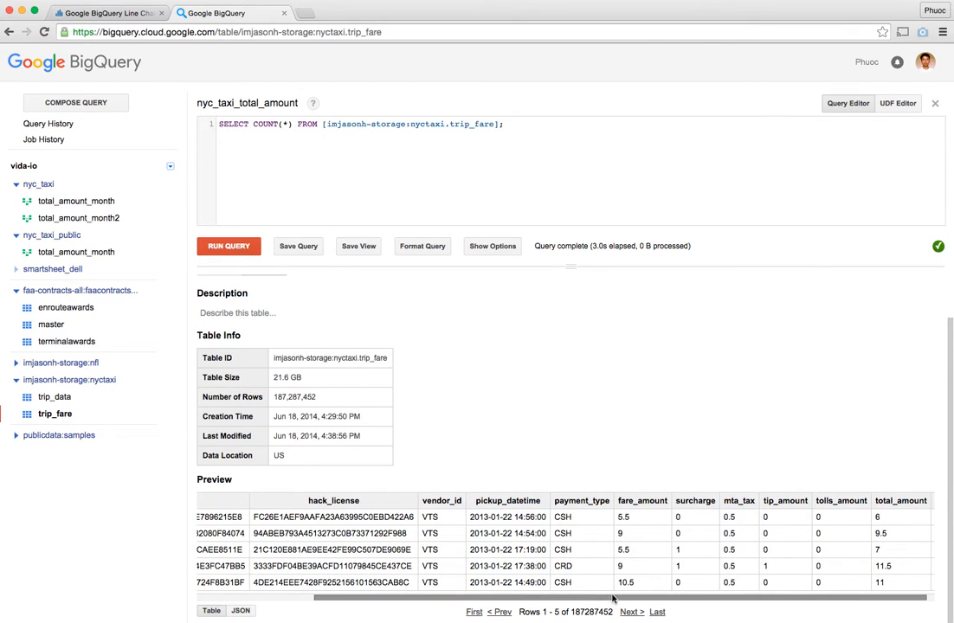
{"action": "mouse_move", "coordinate": [515, 558]}
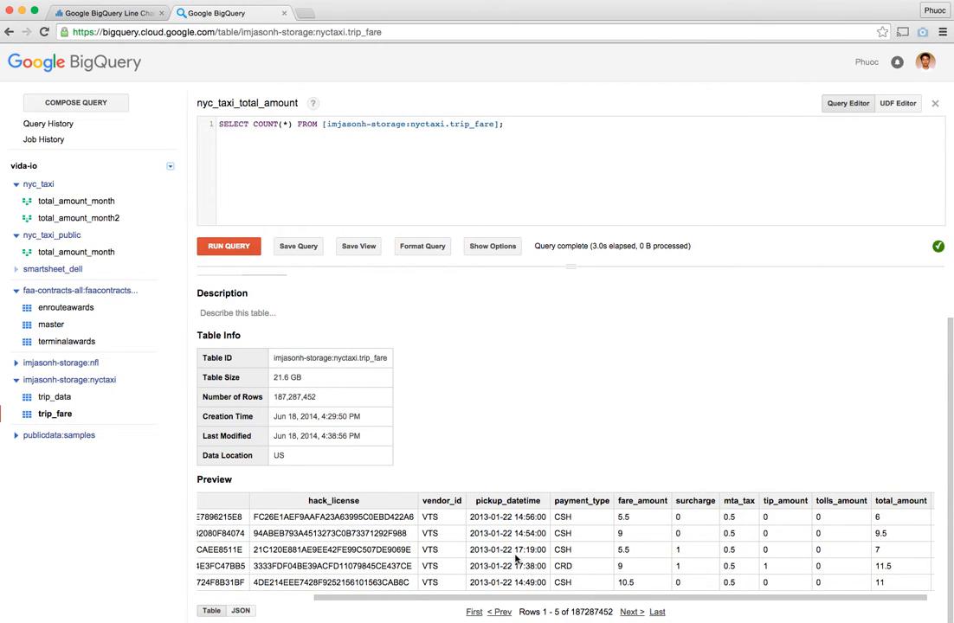
{"action": "mouse_move", "coordinate": [526, 513]}
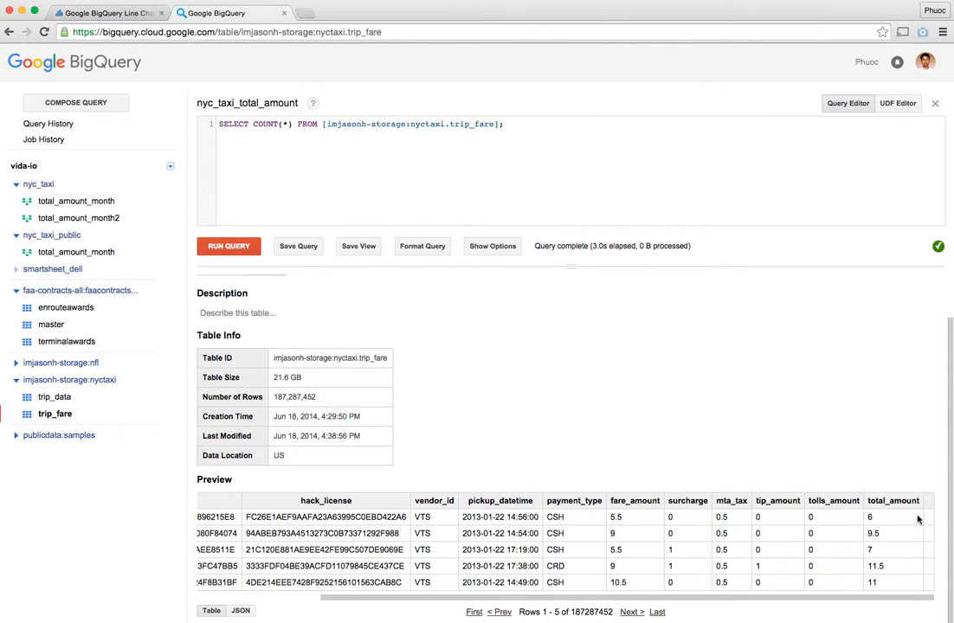
{"action": "mouse_move", "coordinate": [890, 570]}
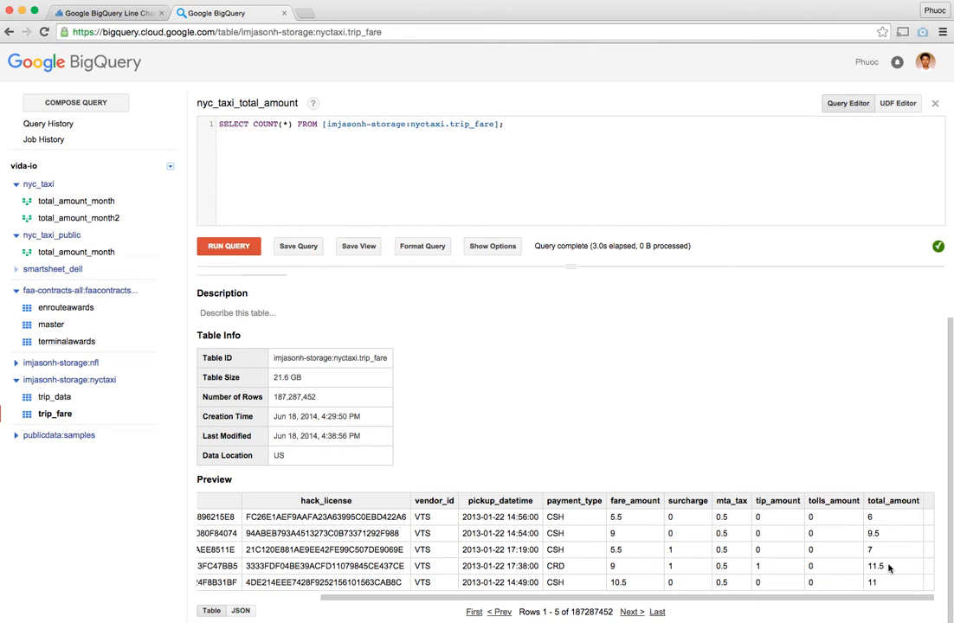
{"action": "mouse_move", "coordinate": [892, 523]}
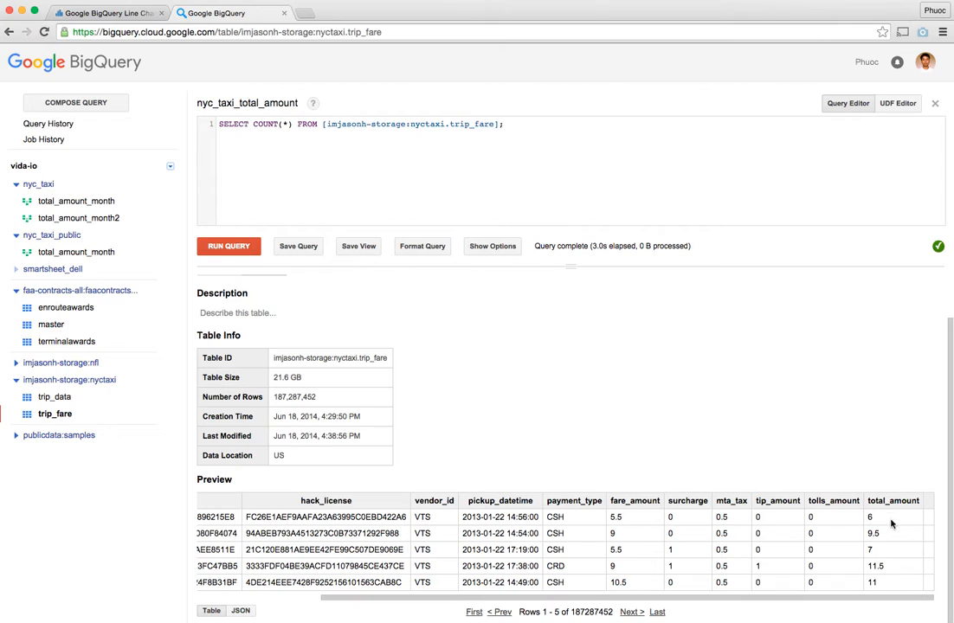
{"action": "mouse_move", "coordinate": [500, 517]}
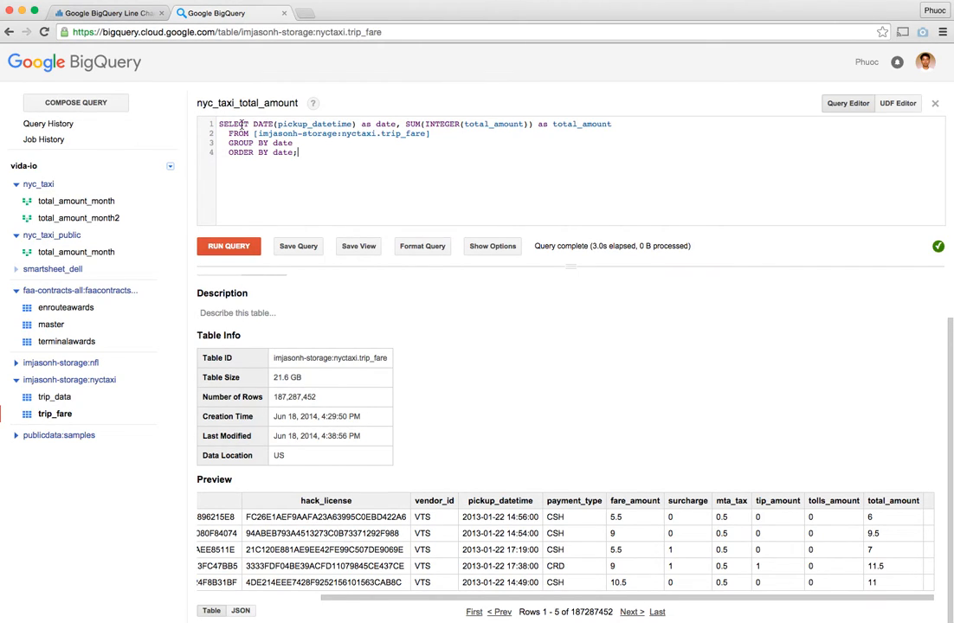
Step: Run the daily total_amount-by-date query, returning 365 rows starting 2013-01-01
{"action": "double_click", "coordinate": [263, 124]}
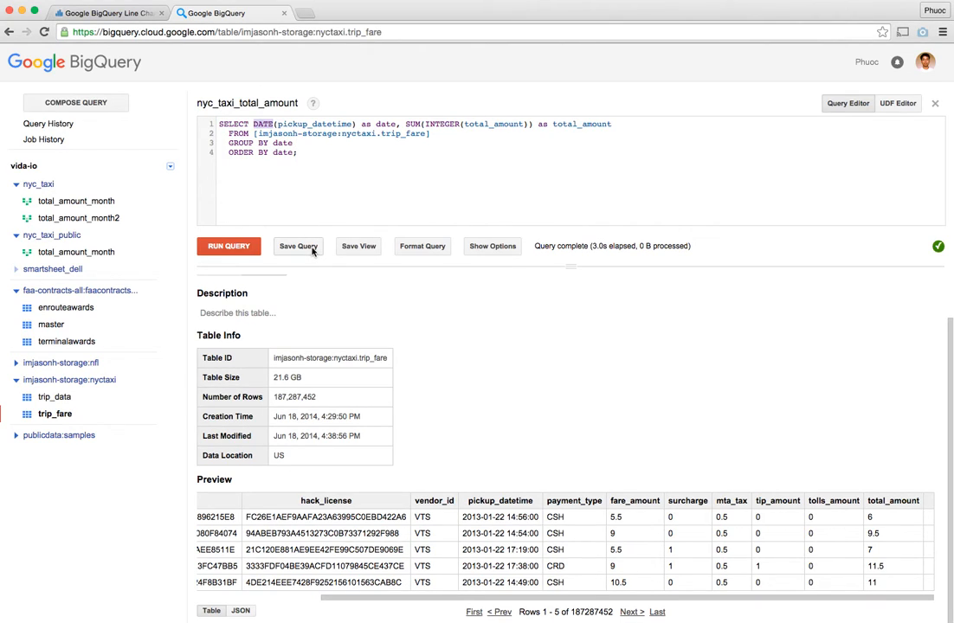
{"action": "left_click", "coordinate": [229, 246]}
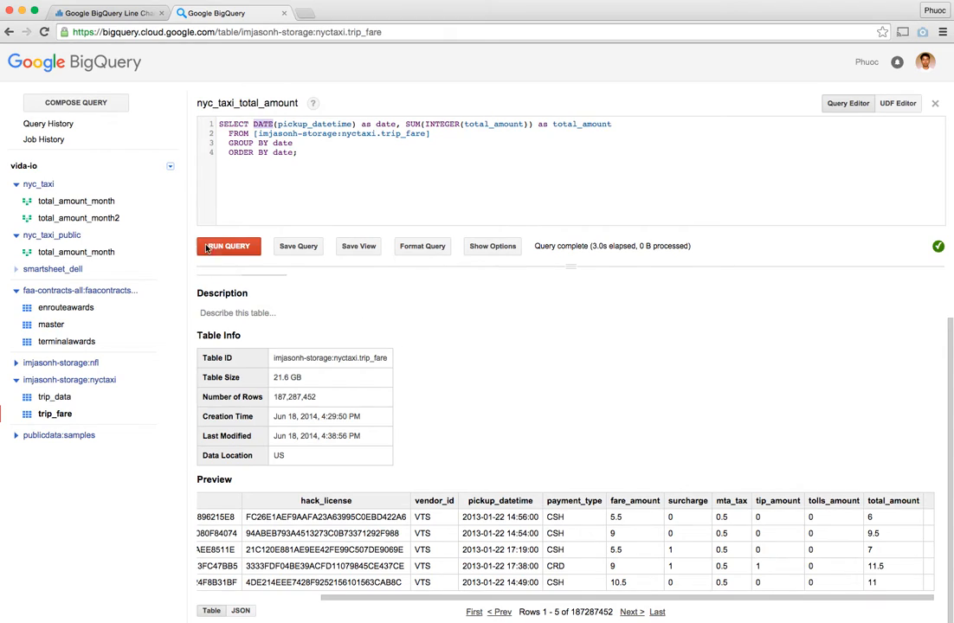
{"action": "left_click", "coordinate": [228, 246]}
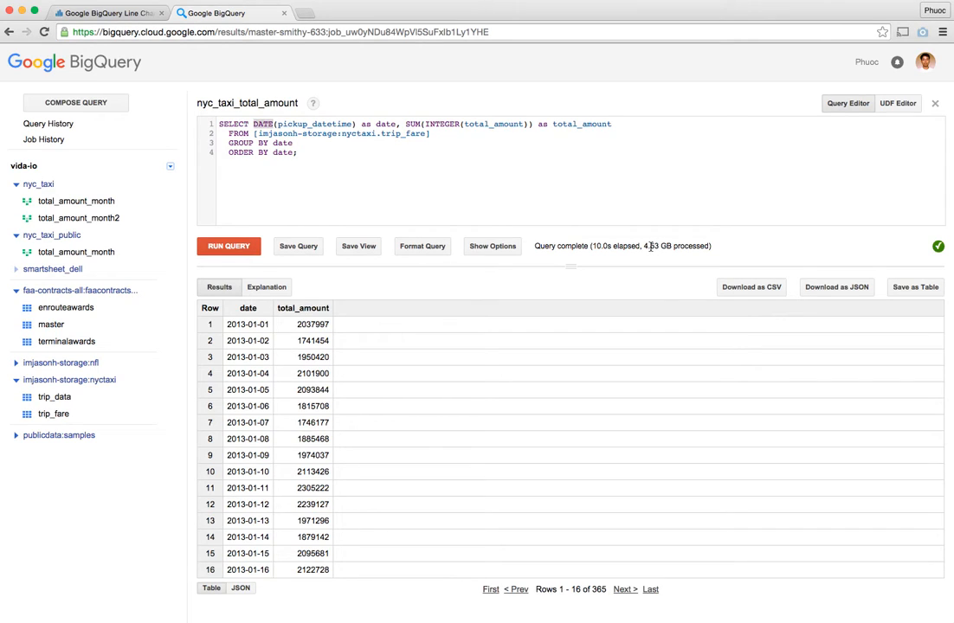
{"action": "mouse_move", "coordinate": [619, 394]}
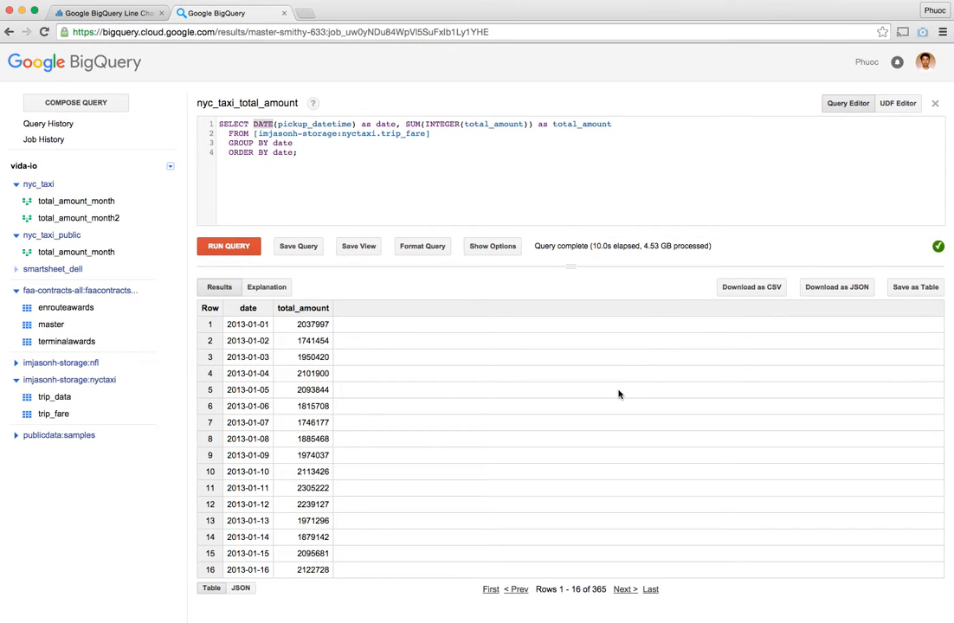
{"action": "mouse_move", "coordinate": [602, 379]}
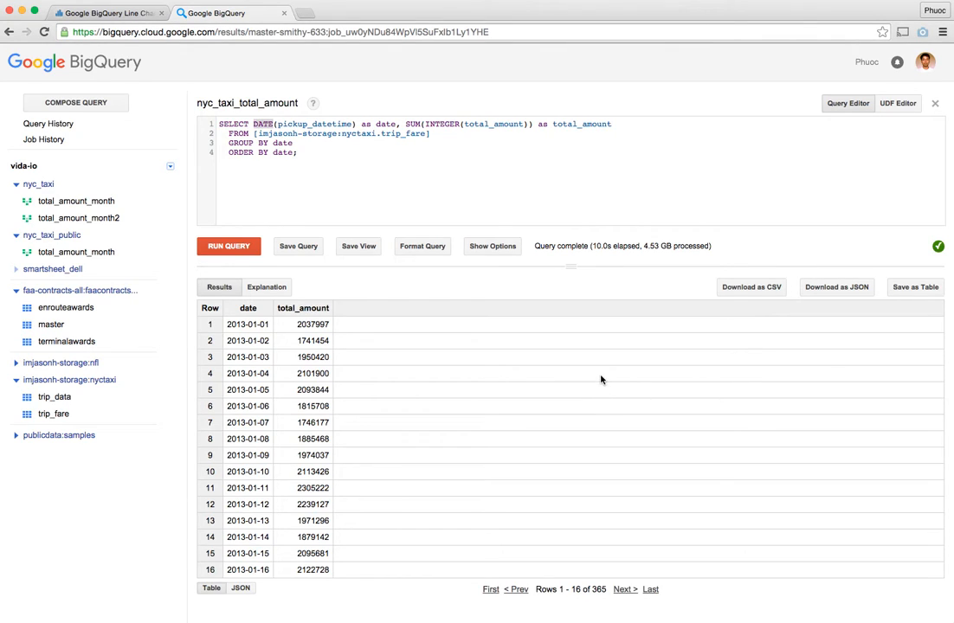
{"action": "mouse_move", "coordinate": [598, 594]}
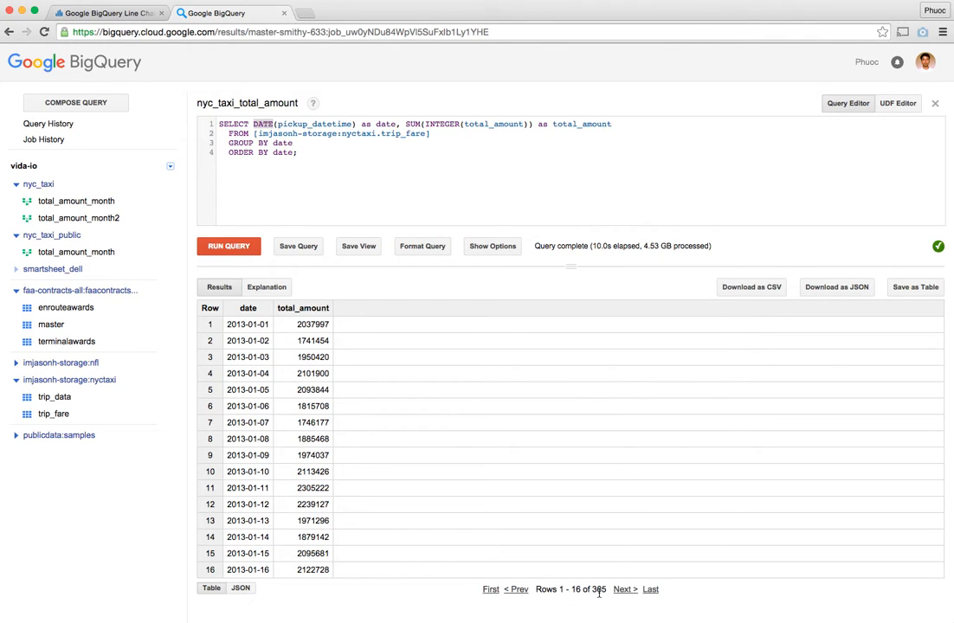
{"action": "mouse_move", "coordinate": [610, 592]}
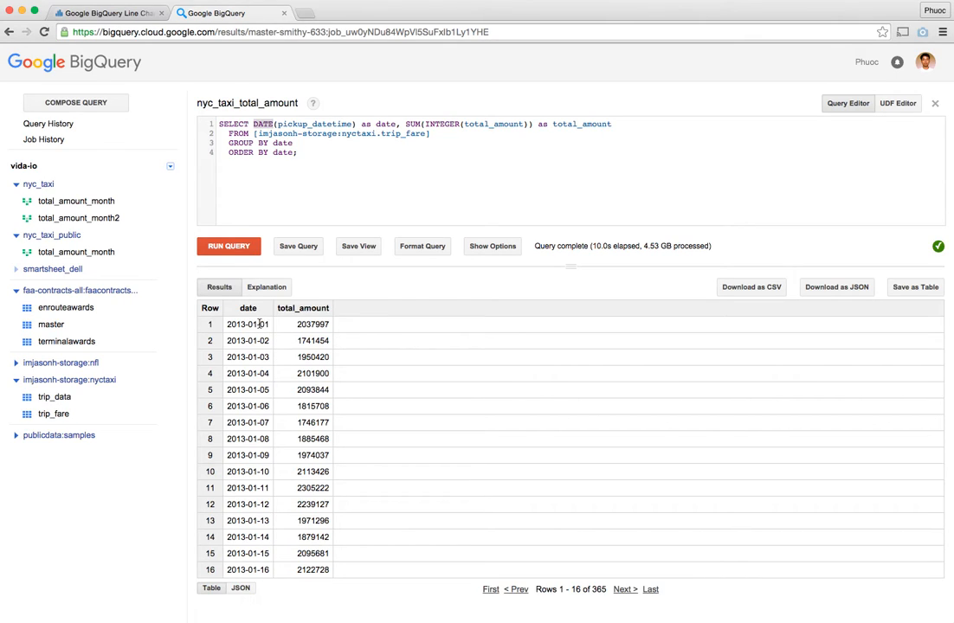
{"action": "mouse_move", "coordinate": [248, 357]}
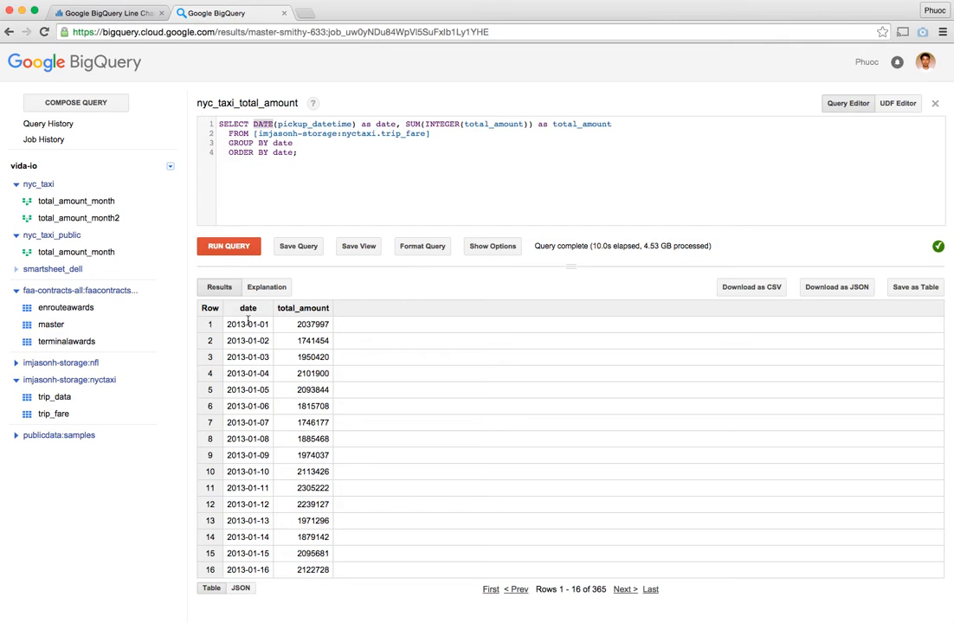
{"action": "mouse_move", "coordinate": [519, 495]}
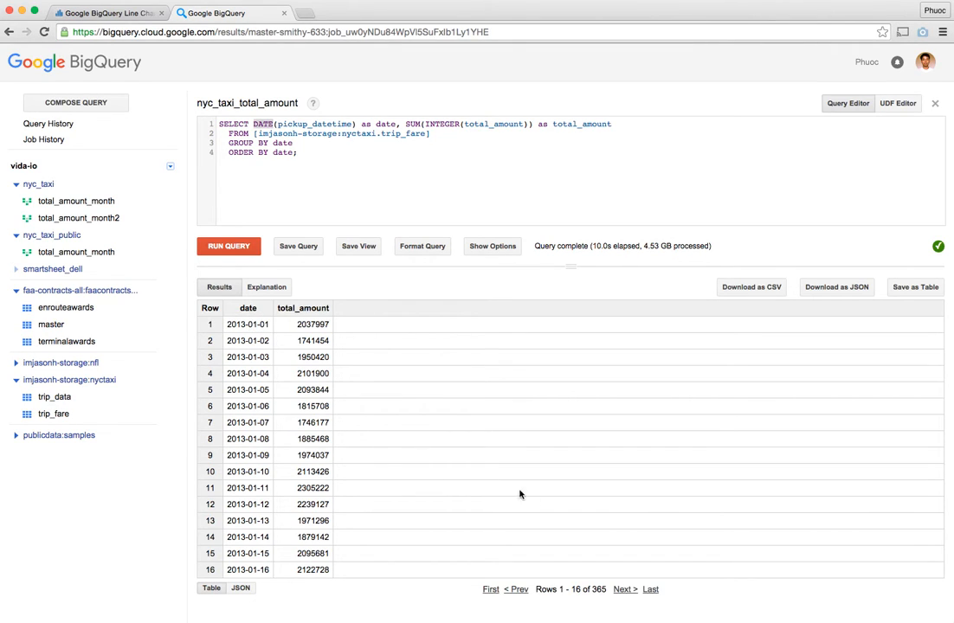
Step: Page forward through the 365 daily totals into February–April, then page back
{"action": "left_click", "coordinate": [626, 590]}
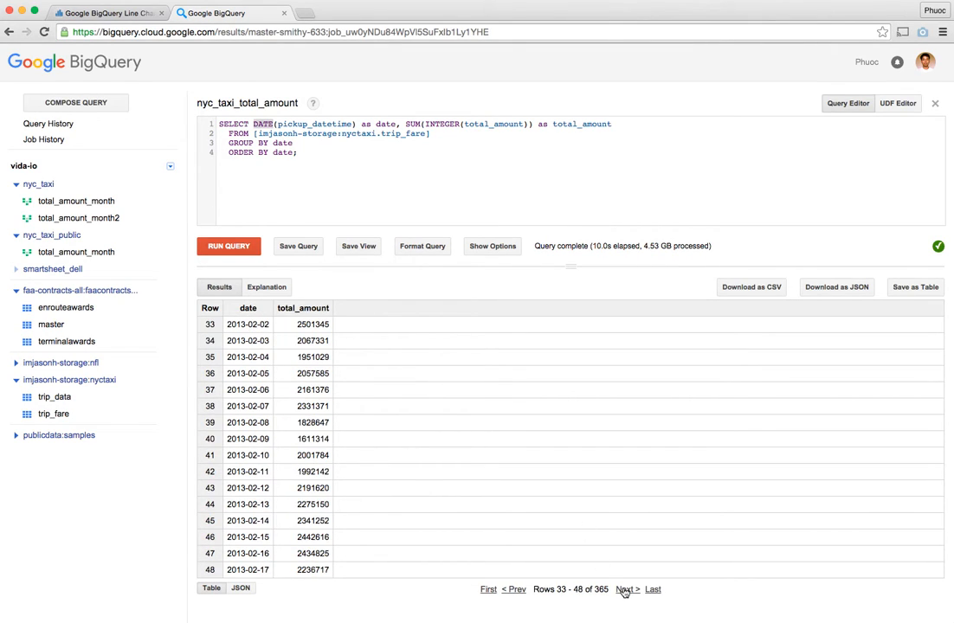
{"action": "left_click", "coordinate": [626, 590]}
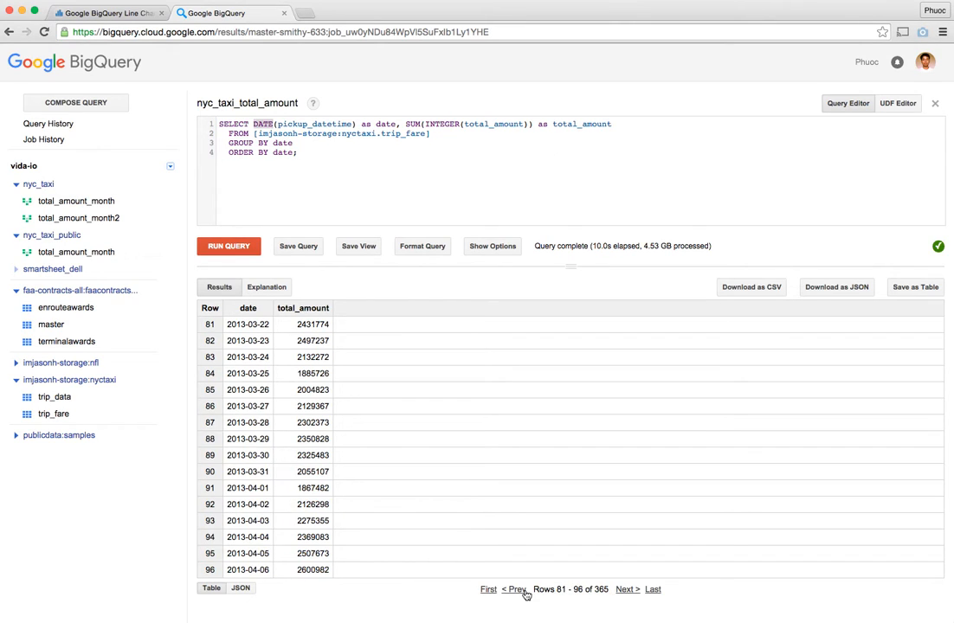
{"action": "left_click", "coordinate": [490, 589]}
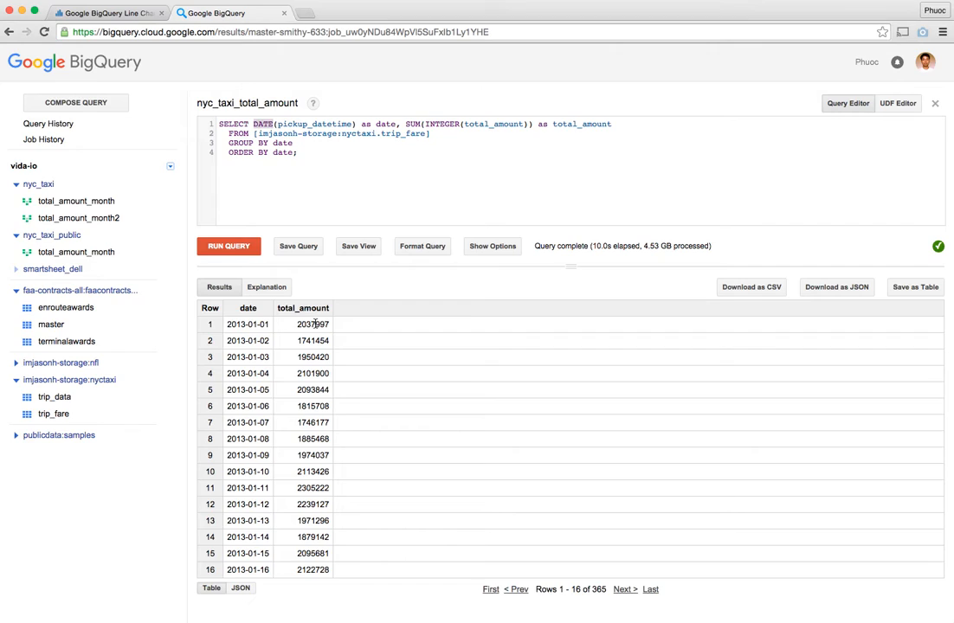
{"action": "mouse_move", "coordinate": [302, 308]}
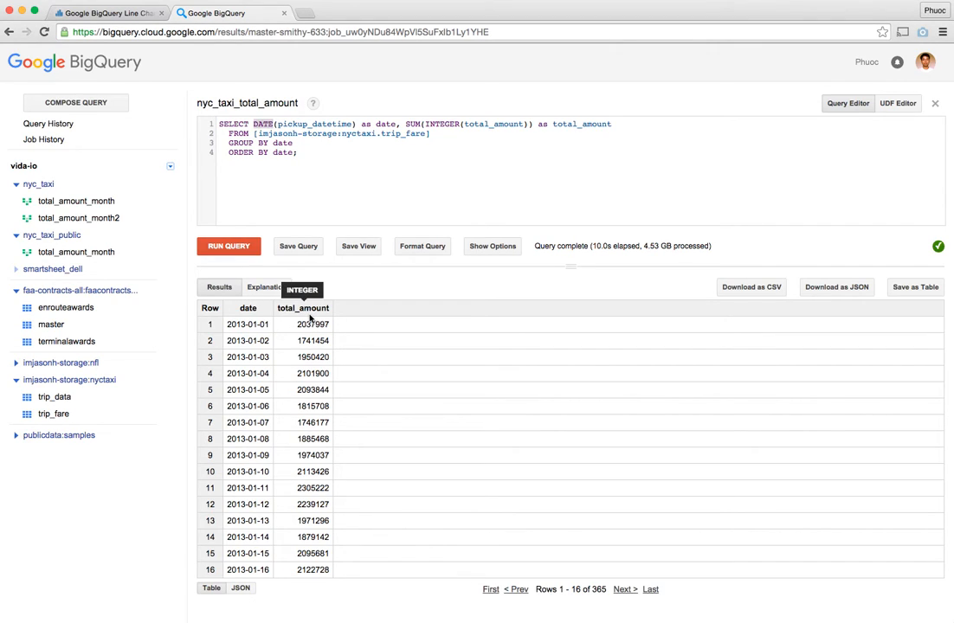
{"action": "mouse_move", "coordinate": [387, 374]}
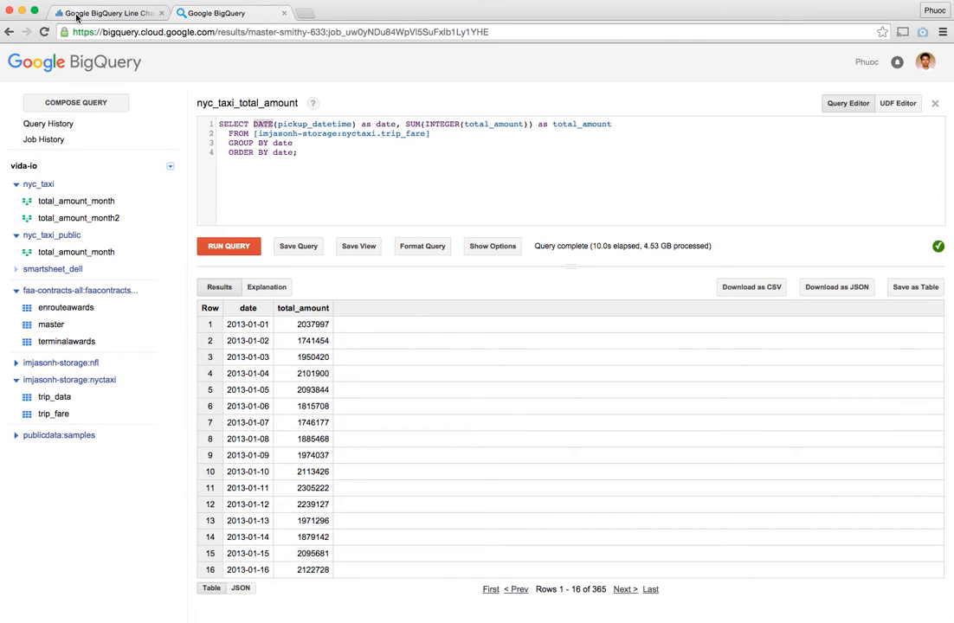
Step: Switch to the vida.io line-chart document and scroll through its JavaScript code
{"action": "left_click", "coordinate": [104, 13]}
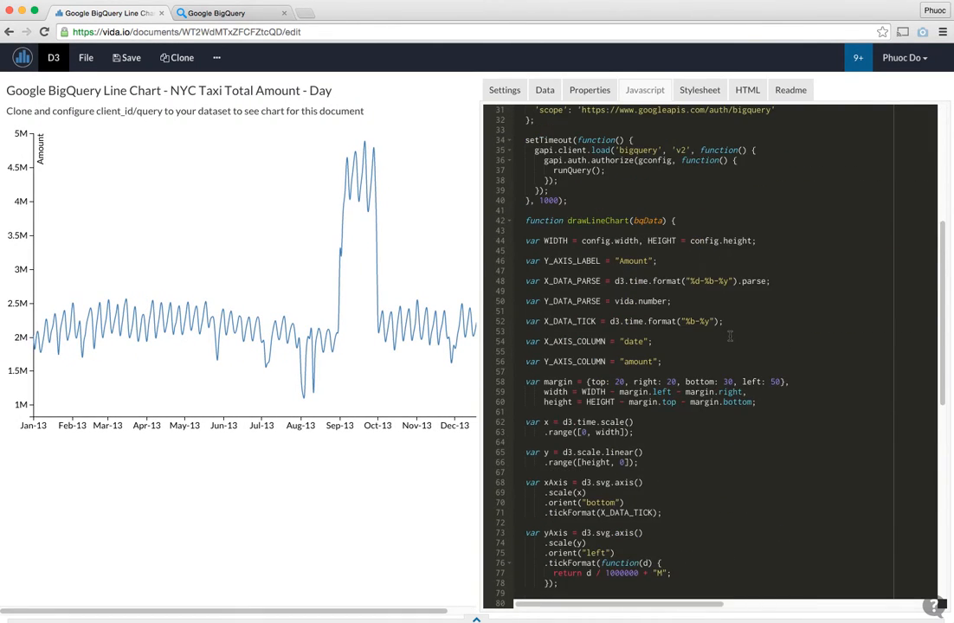
{"action": "scroll", "scroll_direction": "down", "scroll_amount": 3}
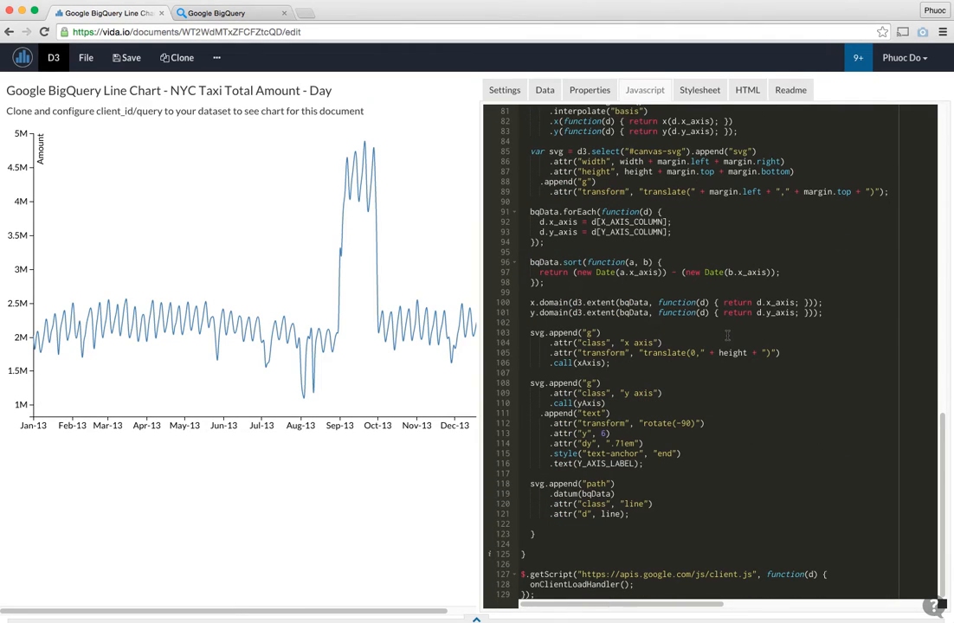
{"action": "mouse_move", "coordinate": [684, 559]}
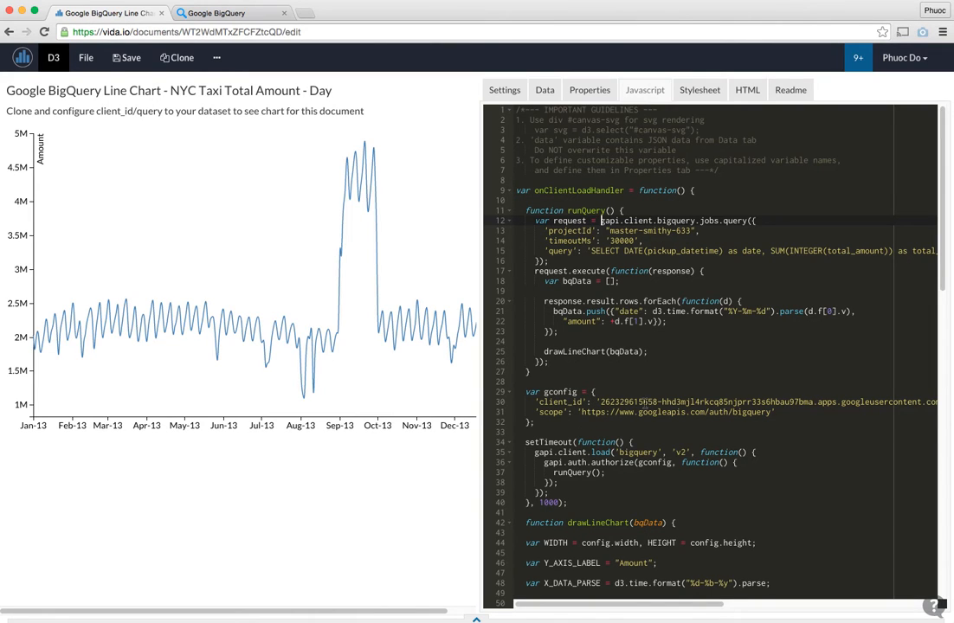
{"action": "scroll", "scroll_direction": "down", "scroll_amount": 3}
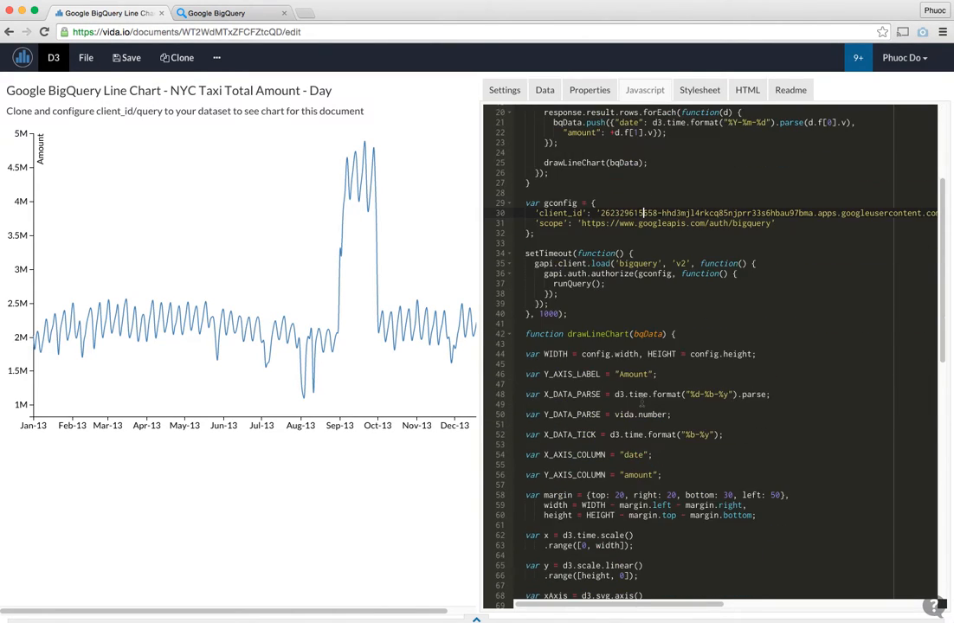
{"action": "scroll", "scroll_direction": "up", "scroll_amount": 3}
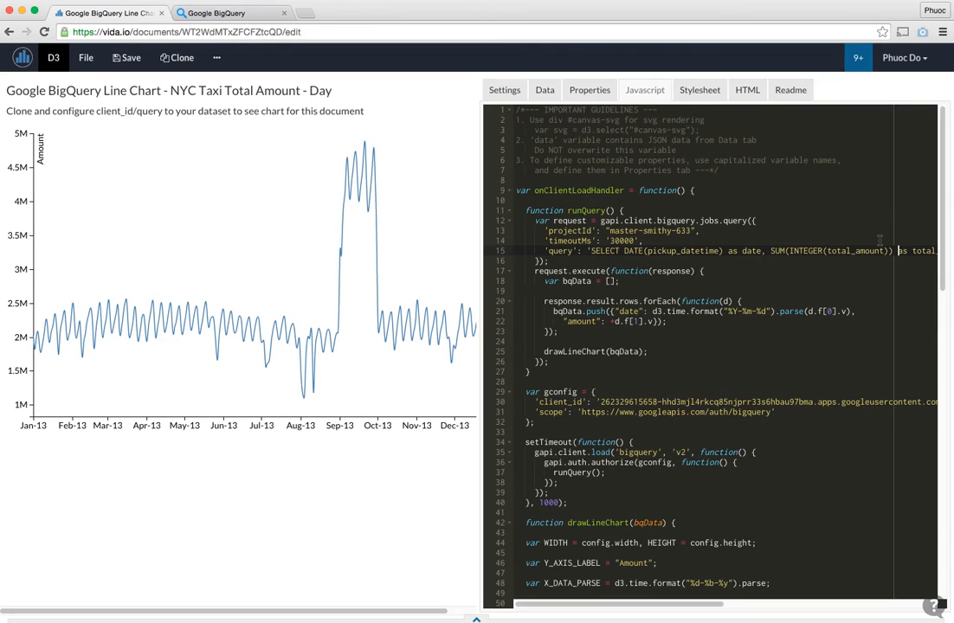
Step: Check the embedded BigQuery query string and save the chart document
{"action": "left_click", "coordinate": [231, 13]}
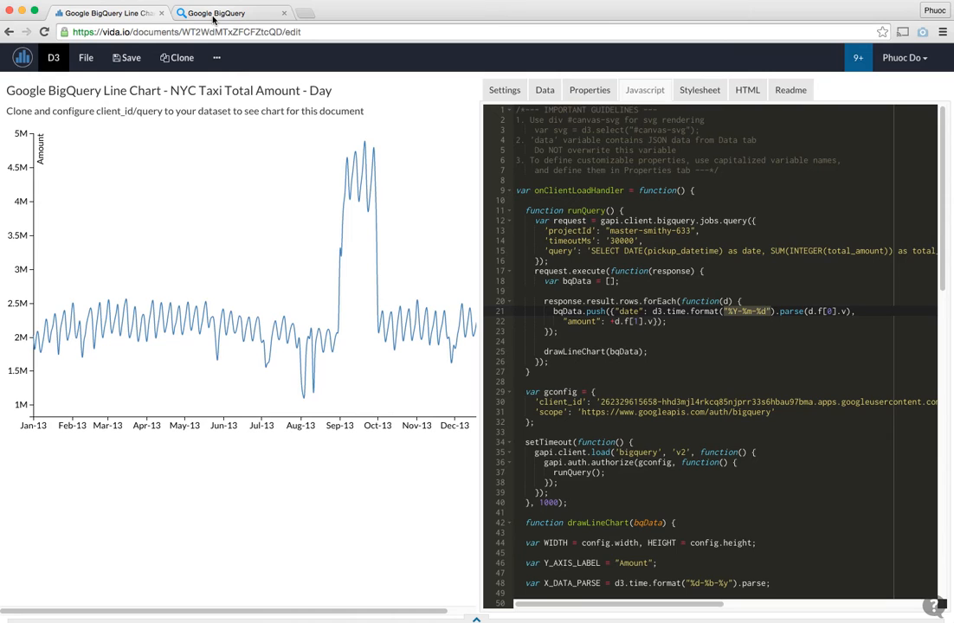
{"action": "left_click", "coordinate": [229, 13]}
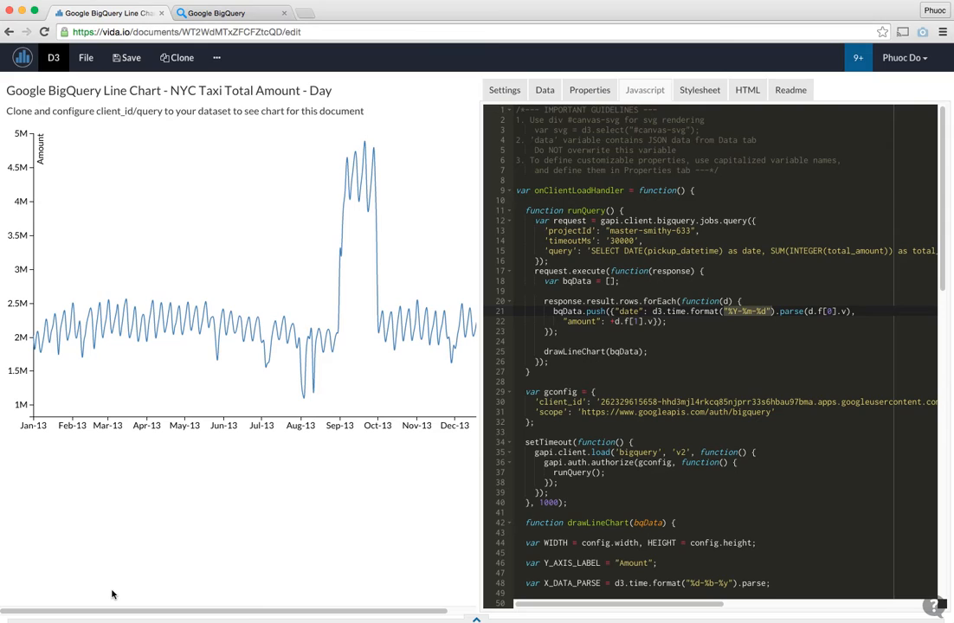
{"action": "left_click", "coordinate": [131, 57]}
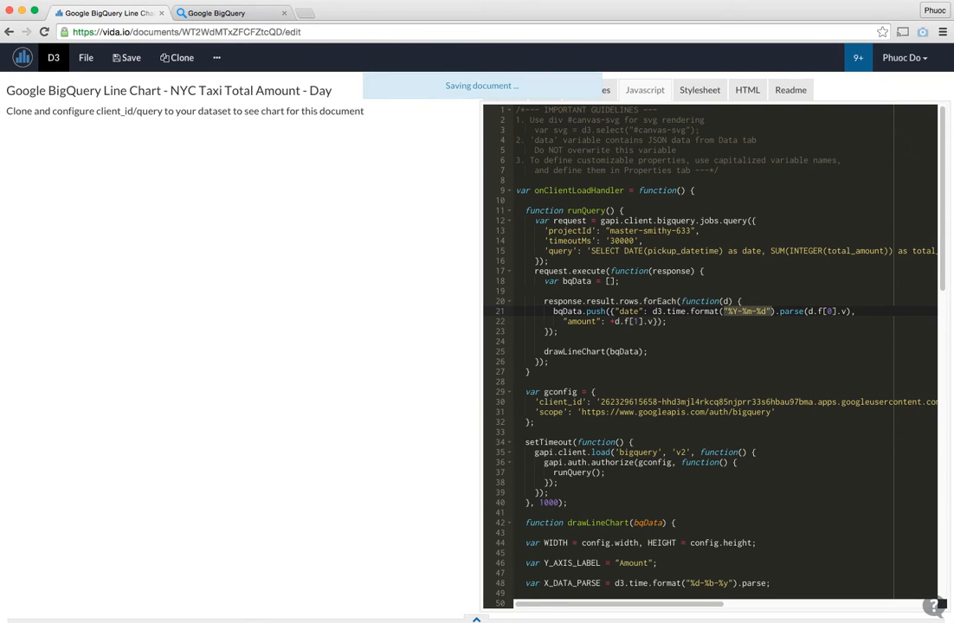